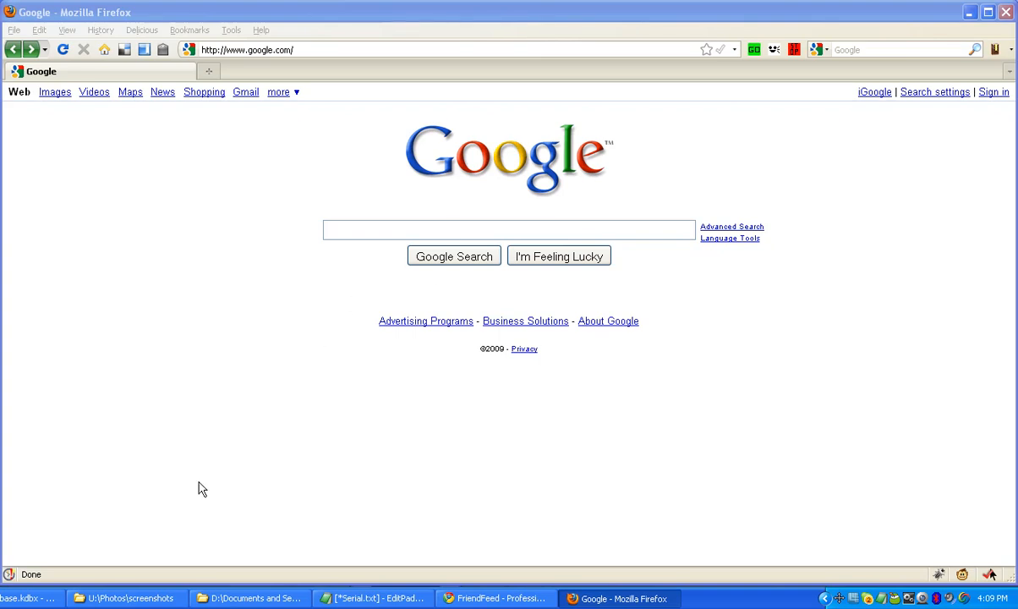
pyautogui.moveTo(113, 480)
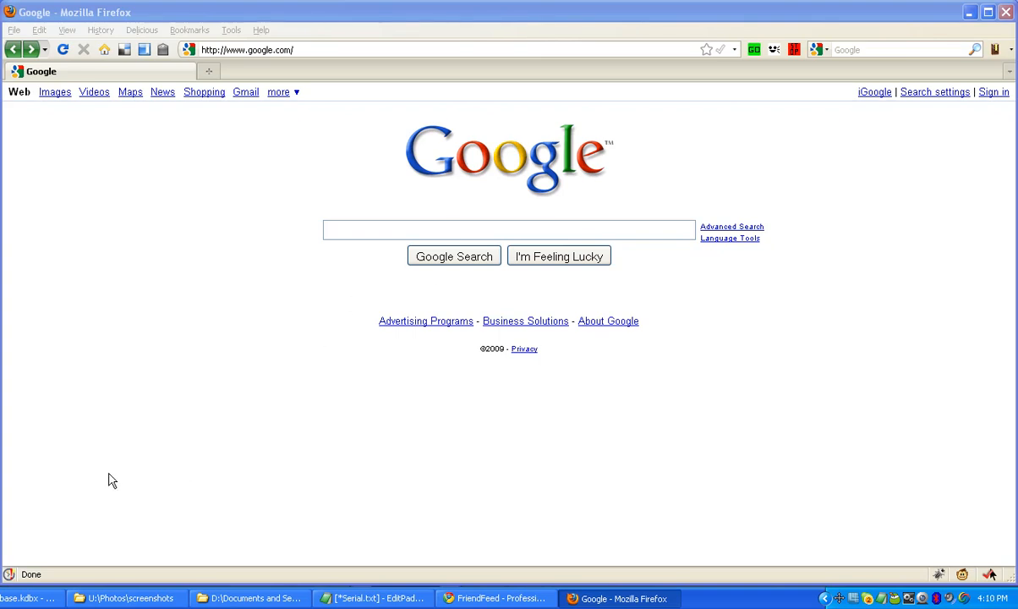
pyautogui.moveTo(5, 591)
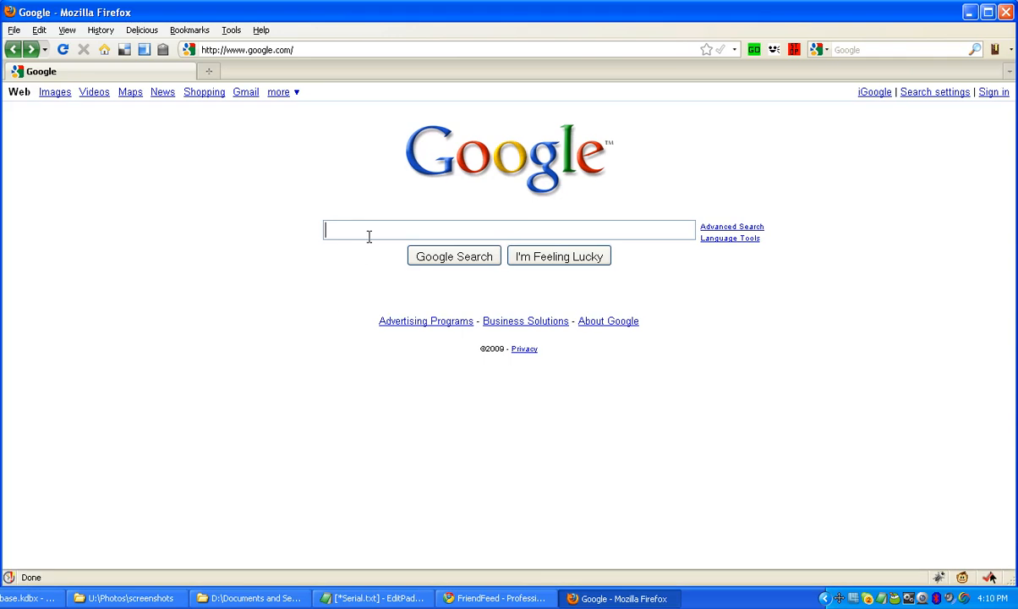
# - Search Google for 'sizer' and open the Sizer v3.3 page to view its presets
pyautogui.write('sizer')
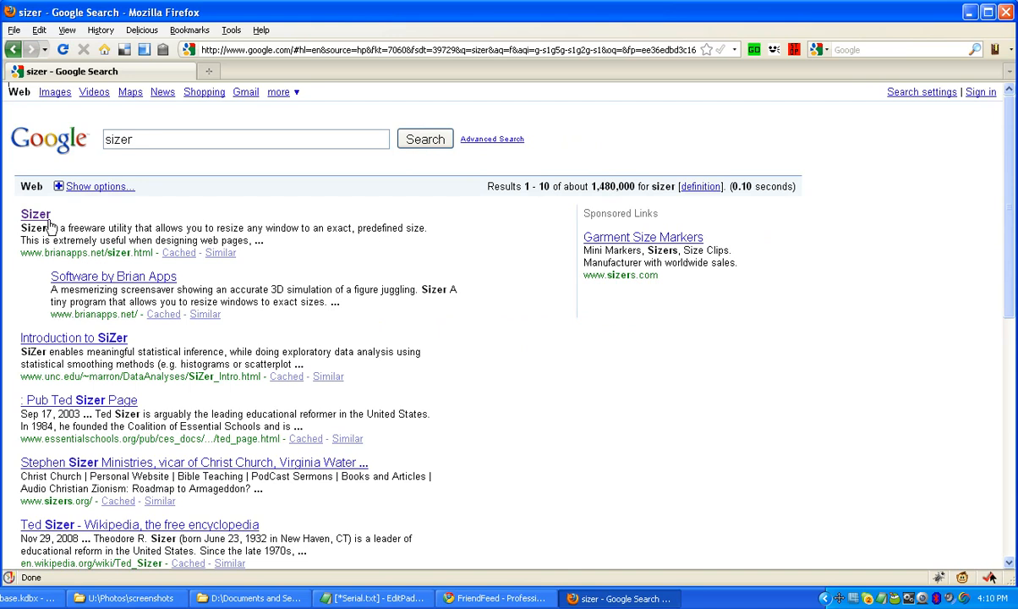
pyautogui.click(35, 214)
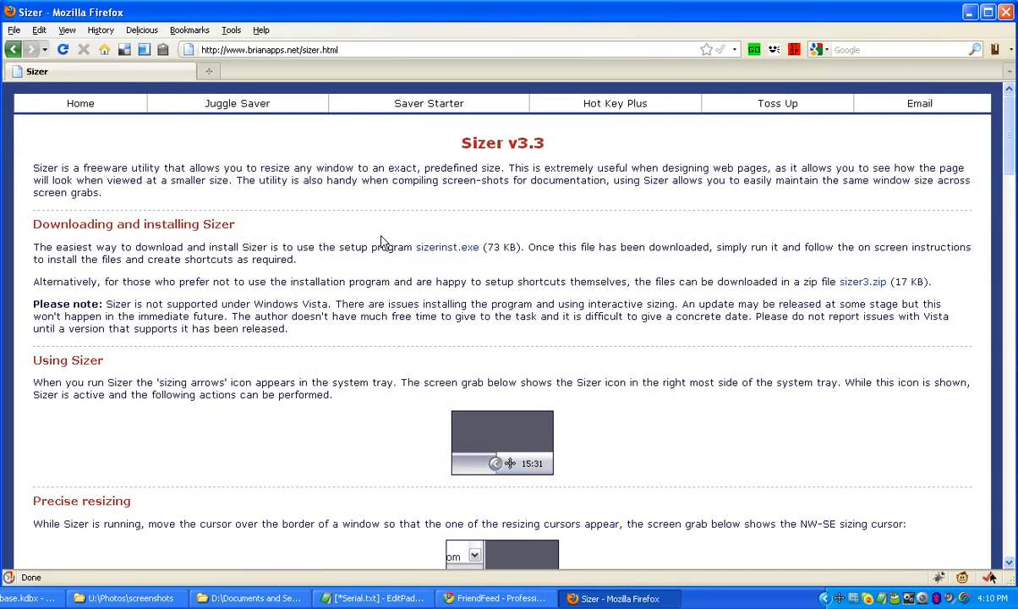
pyautogui.scroll(-3)
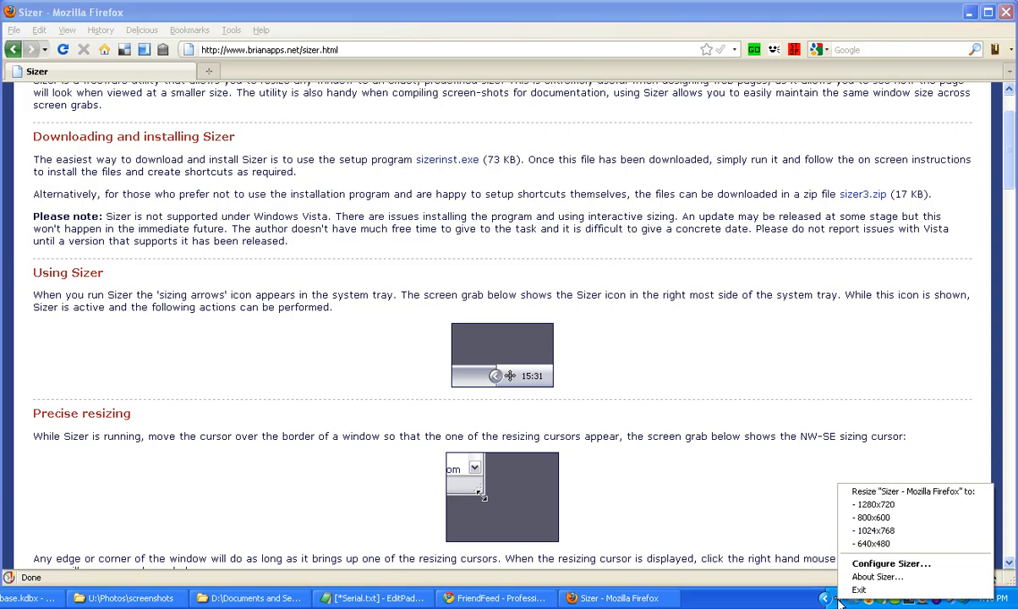
pyautogui.moveTo(902, 570)
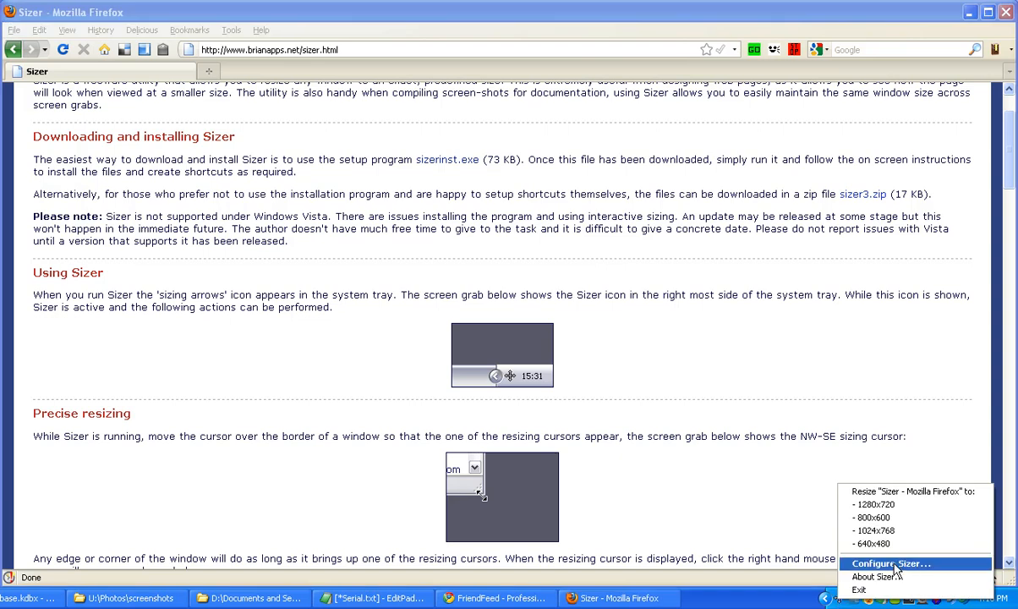
pyautogui.click(892, 565)
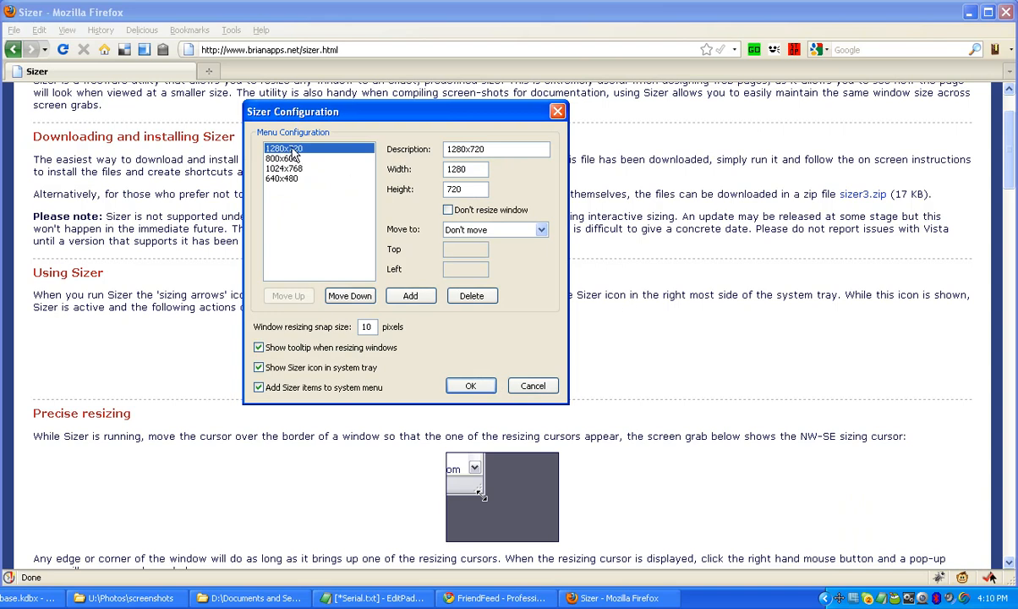
pyautogui.moveTo(304, 157)
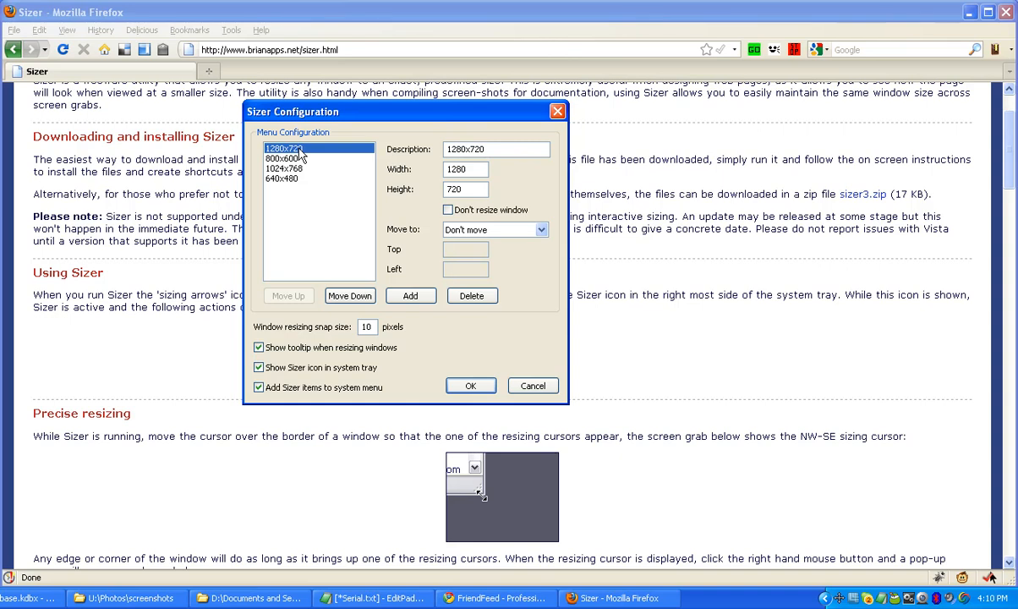
pyautogui.click(284, 169)
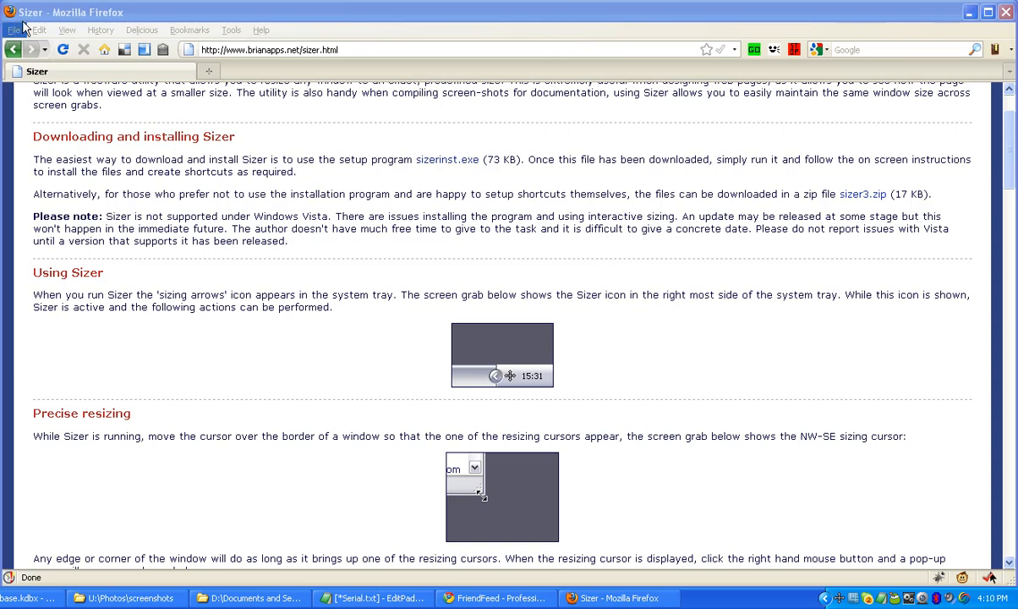
# - Open the Firefox window menu showing Sizer's Resize/reposition entry
pyautogui.click(9, 12)
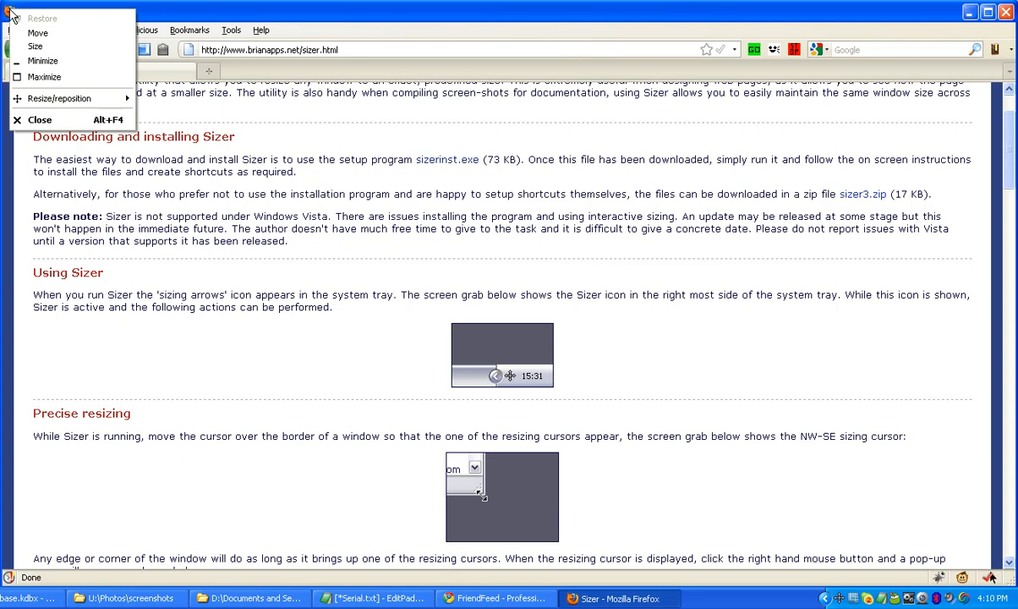
pyautogui.moveTo(60, 98)
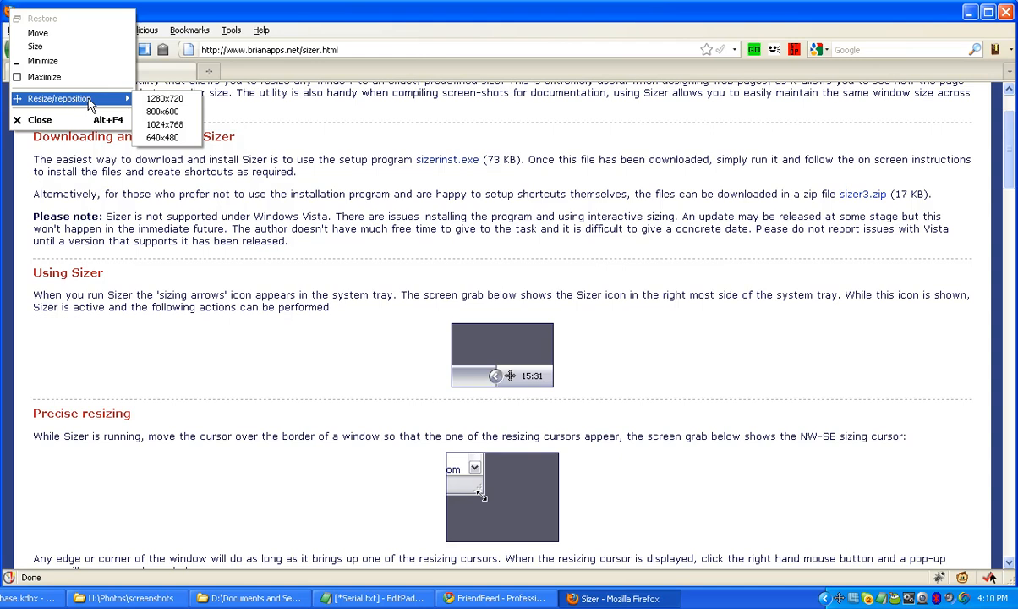
pyautogui.moveTo(163, 111)
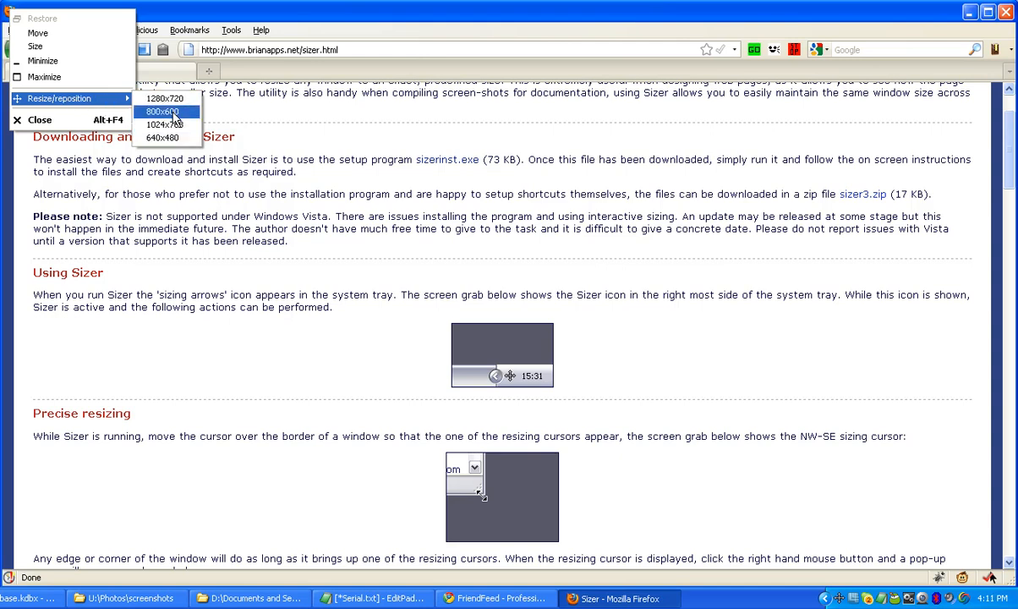
pyautogui.moveTo(166, 100)
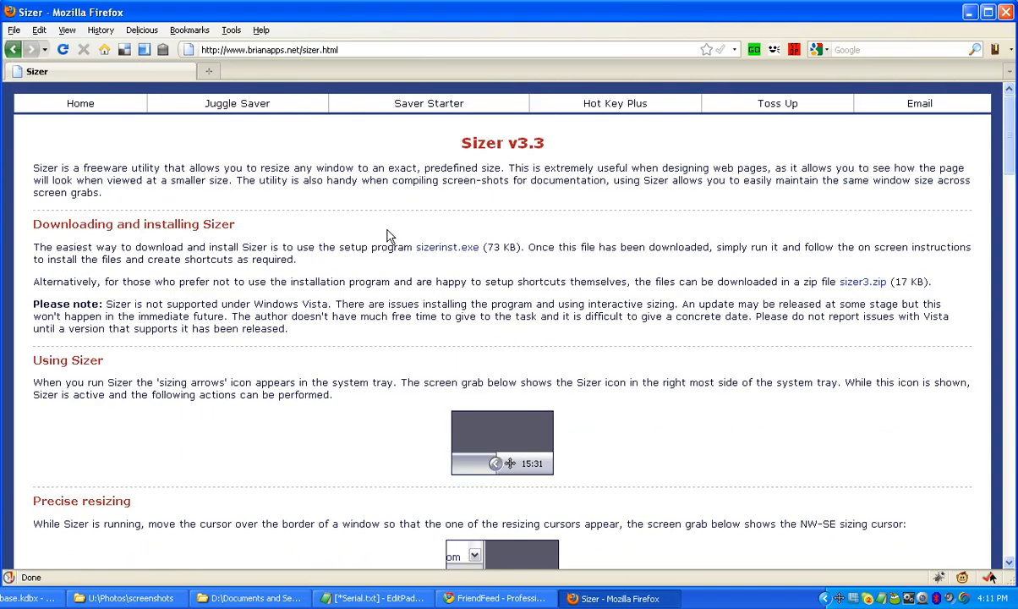
pyautogui.moveTo(444, 252)
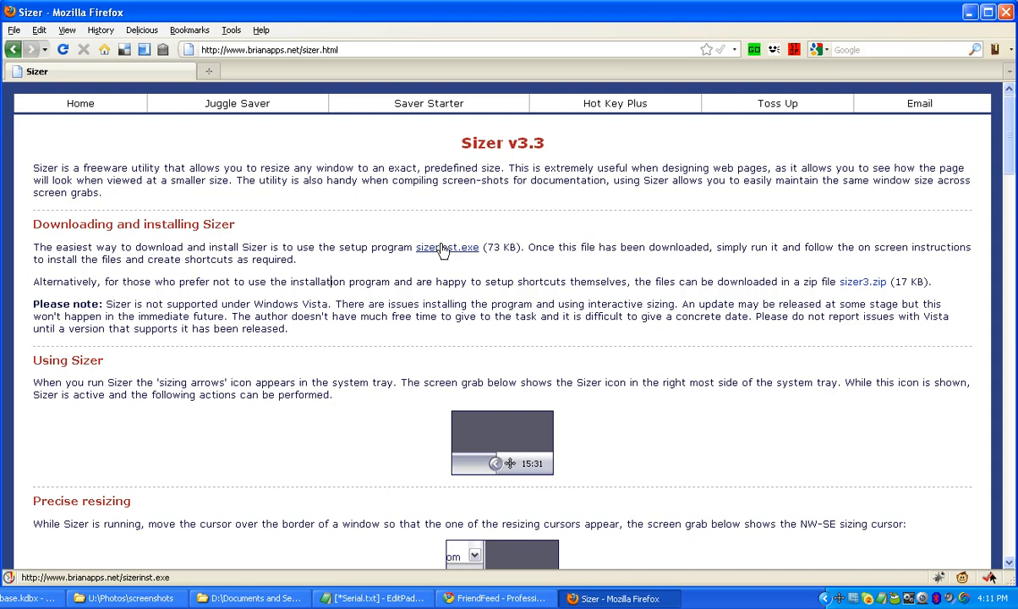
pyautogui.scroll(-3)
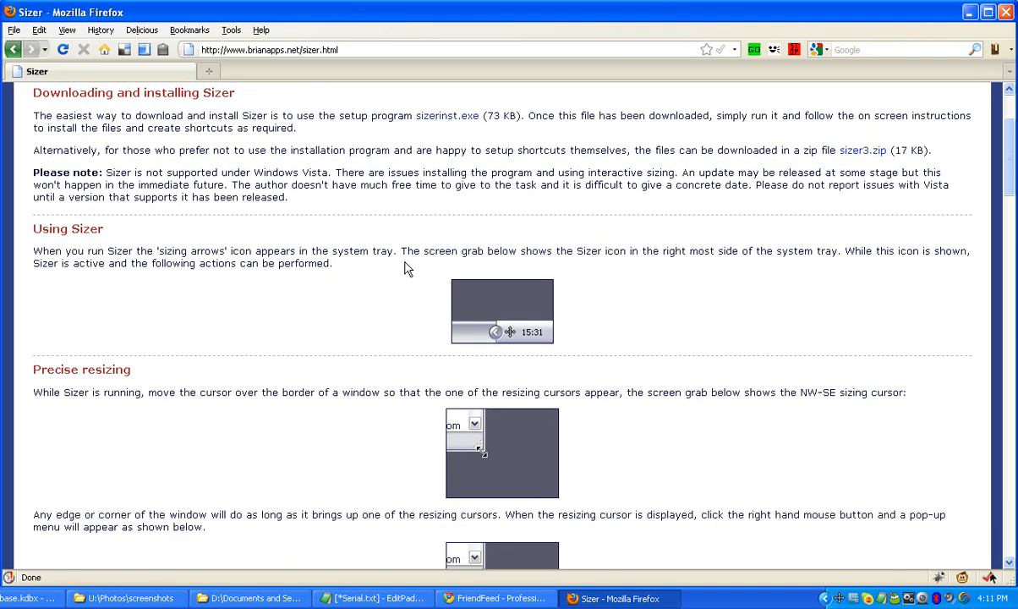
pyautogui.scroll(-3)
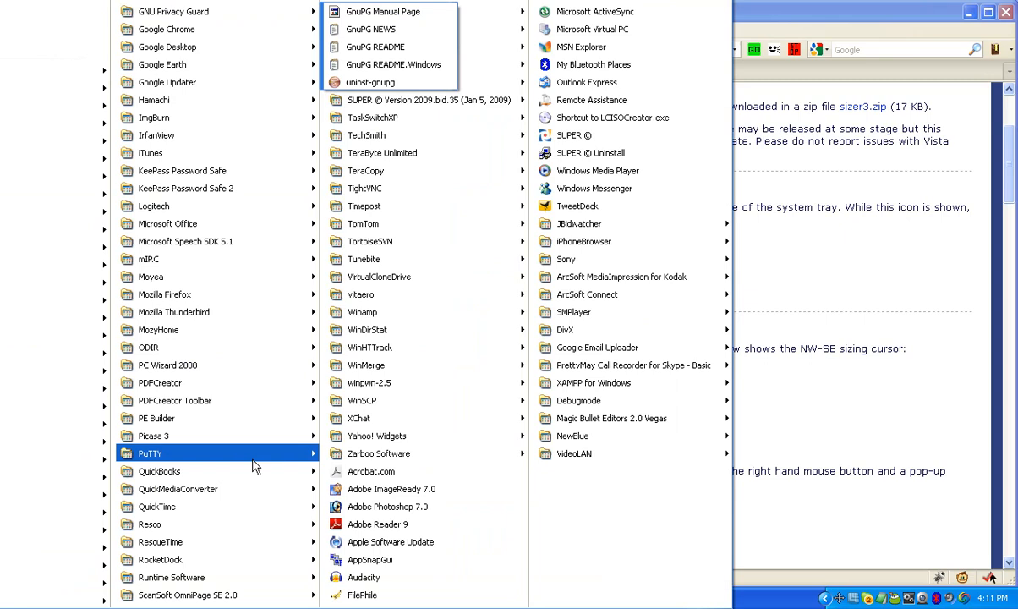
pyautogui.moveTo(419, 61)
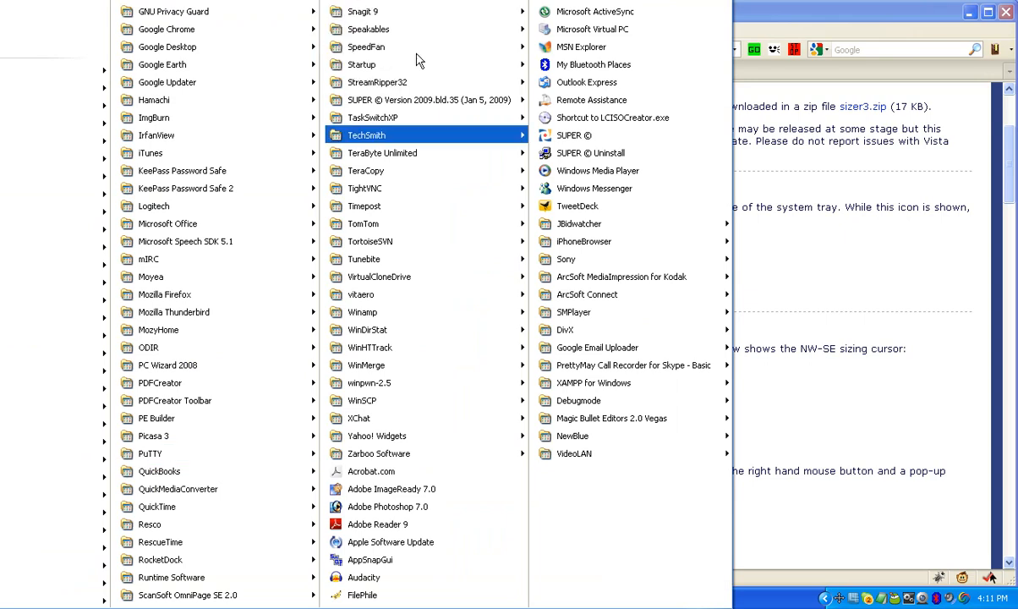